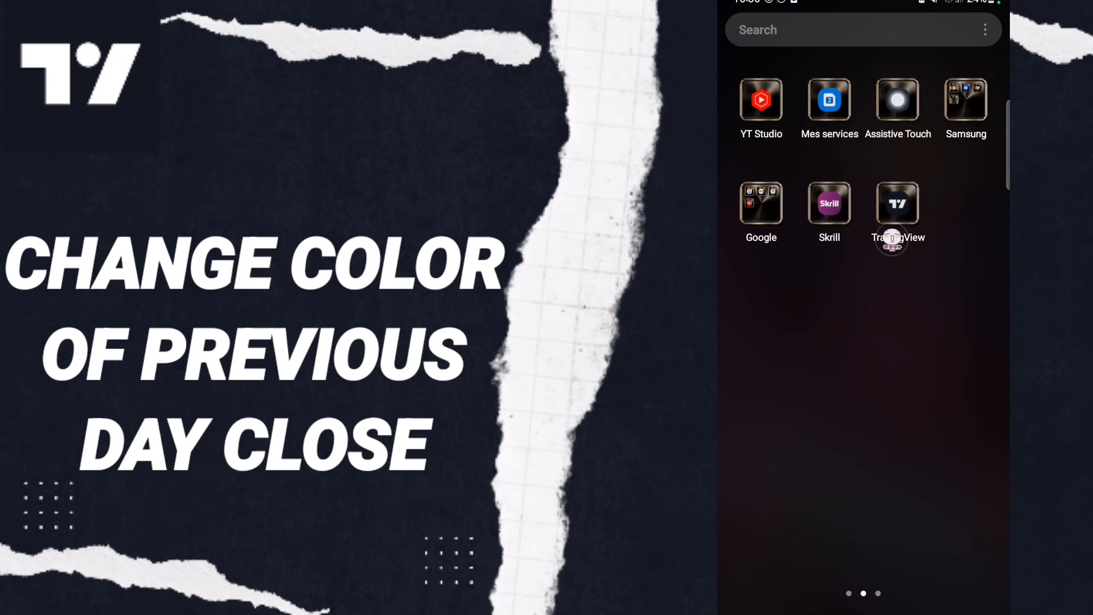
Launch TradingView and open the AAPL (Apple Inc.) chart from the watchlist.
{"action": "left_click", "coordinate": [897, 203]}
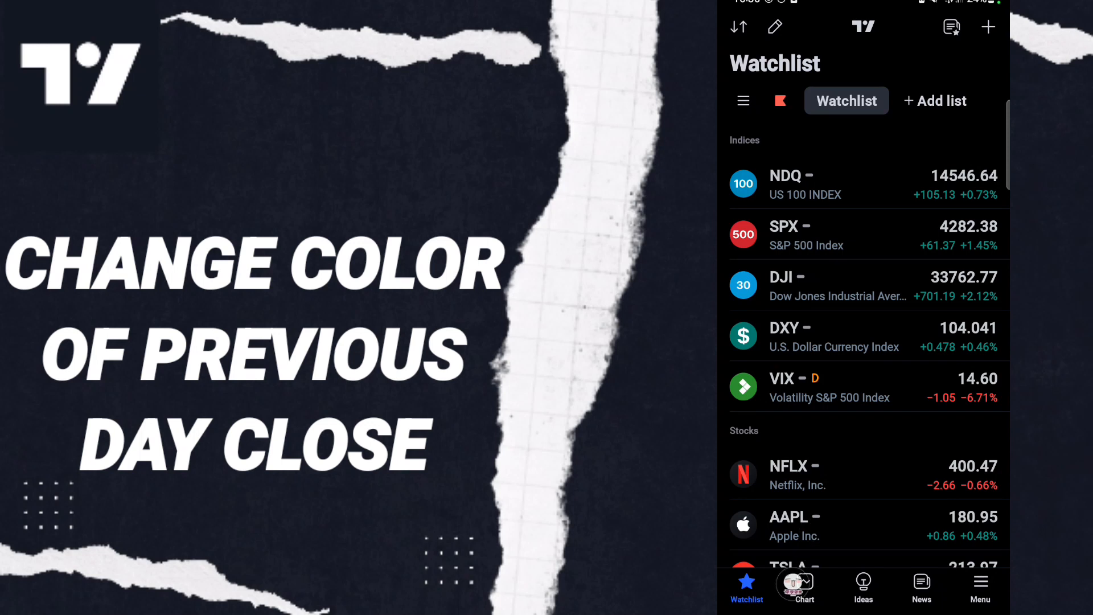
{"action": "left_click", "coordinate": [794, 526]}
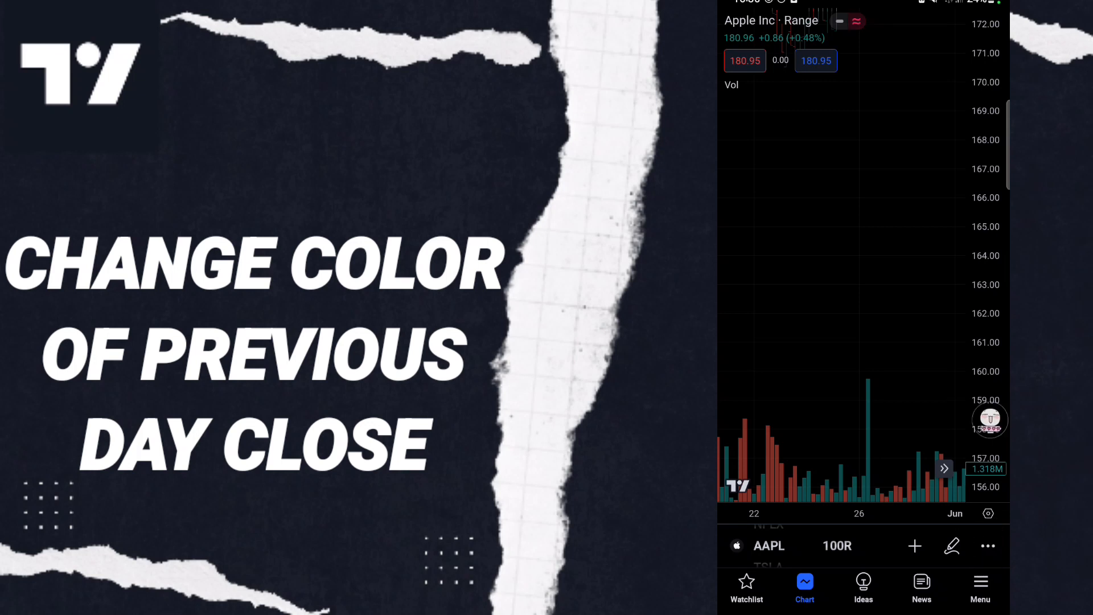
Bring up the Apple chart's Symbol settings showing the Price Lines options.
{"action": "left_click", "coordinate": [987, 546]}
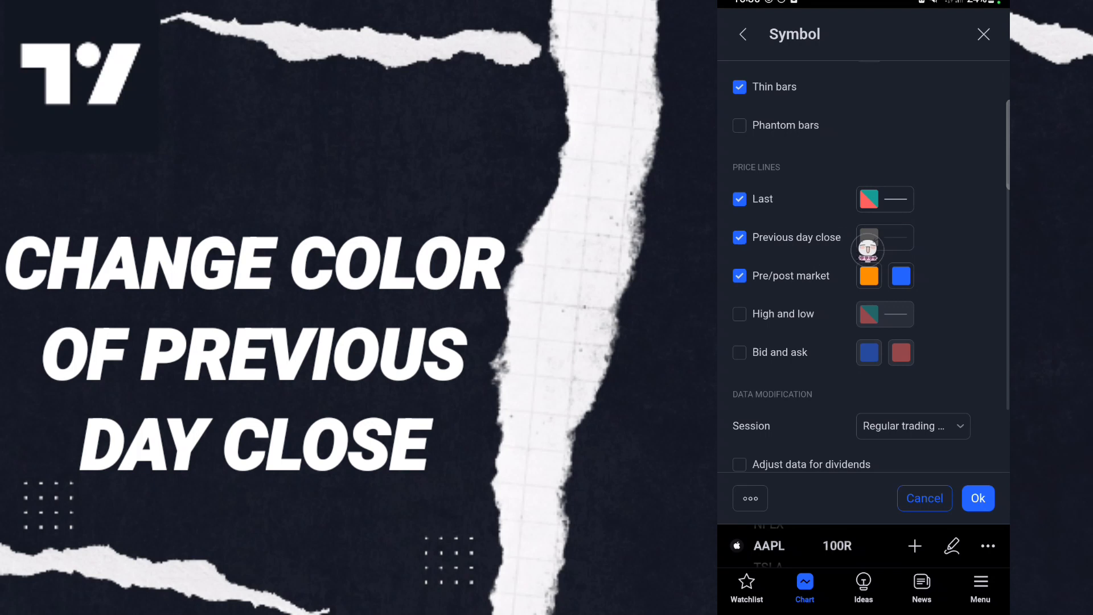
Set the Previous day close price line colour to blue from the palette.
{"action": "left_click", "coordinate": [878, 237]}
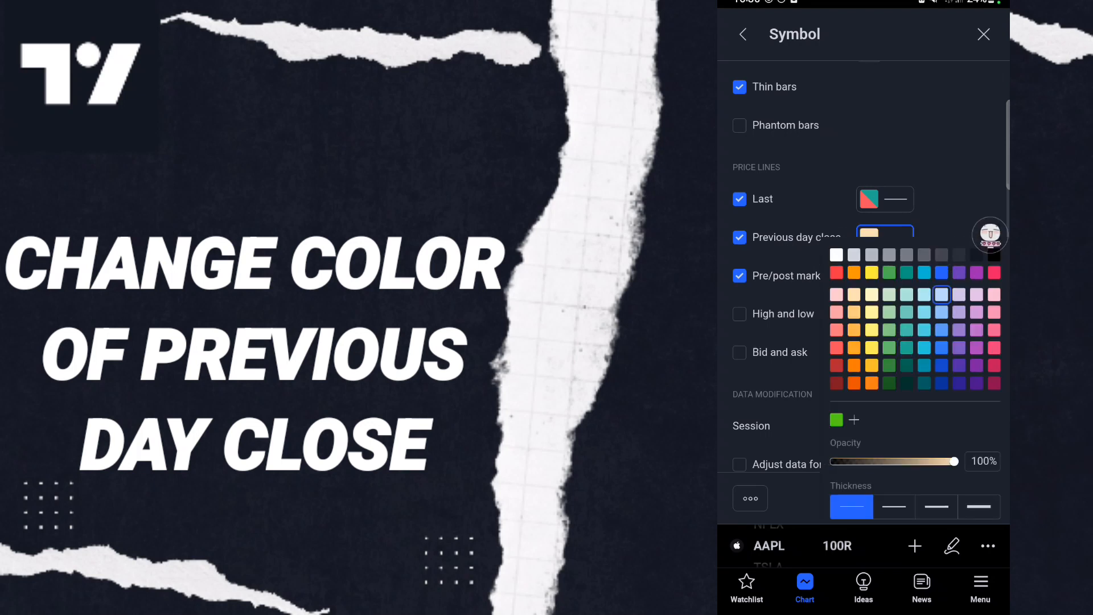
{"action": "left_click", "coordinate": [941, 272]}
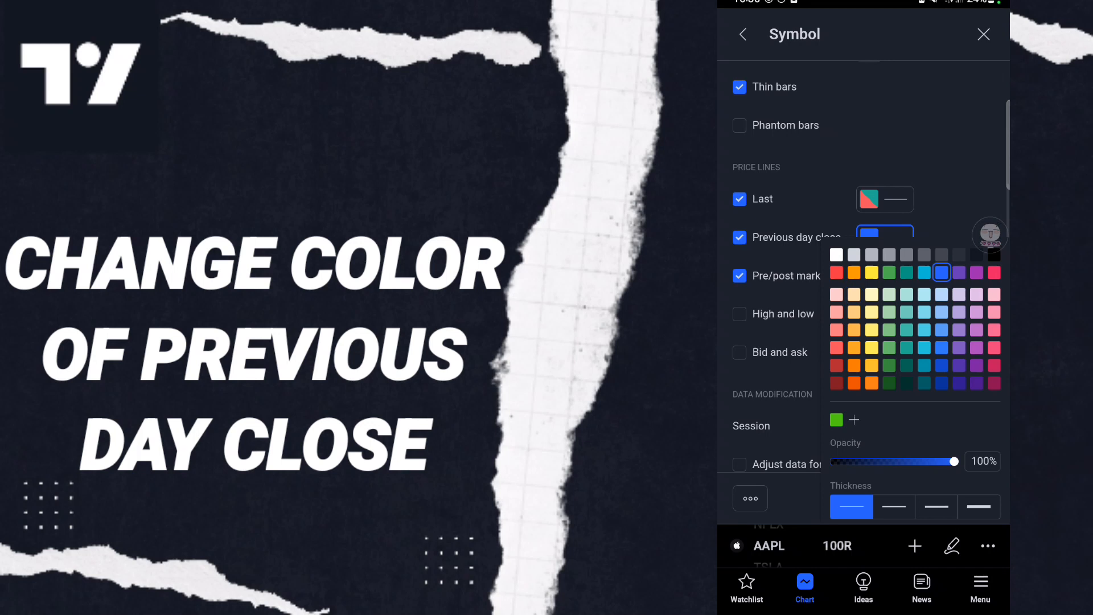
{"action": "left_click", "coordinate": [923, 273]}
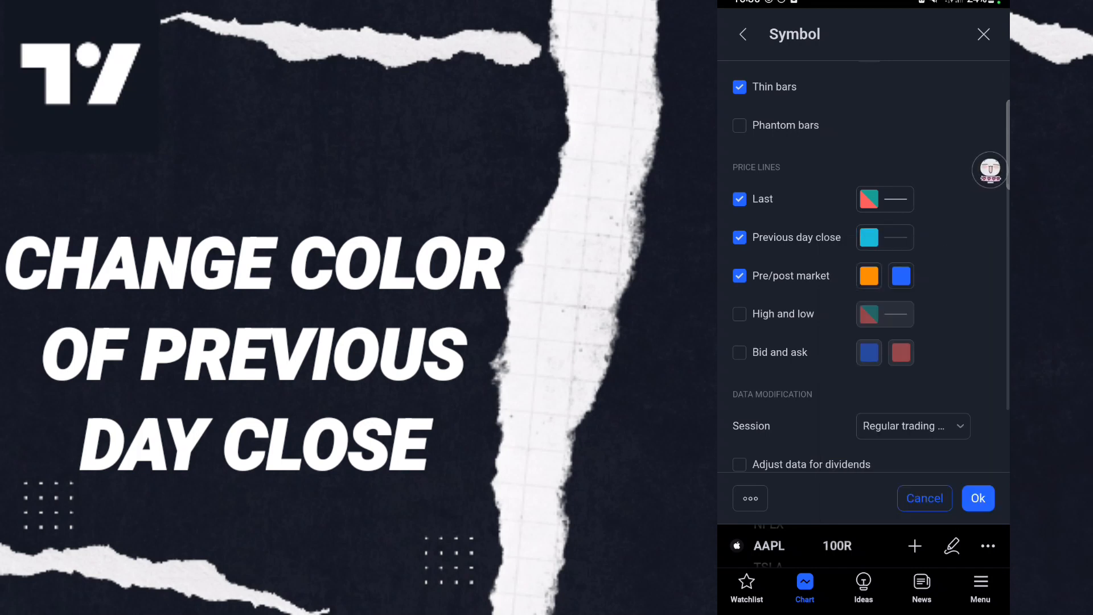